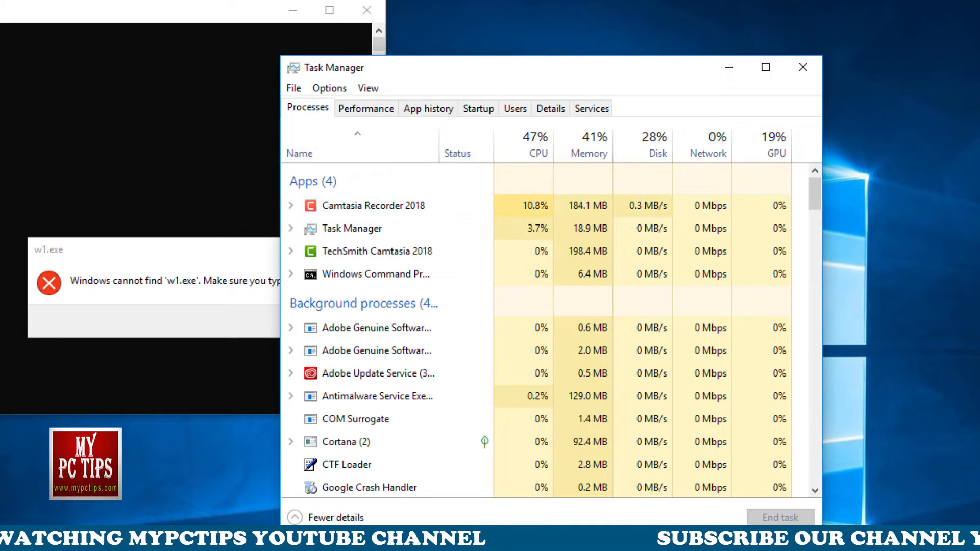
Show the Startup programs list and select the DK.bat entry.
left_click(478, 108)
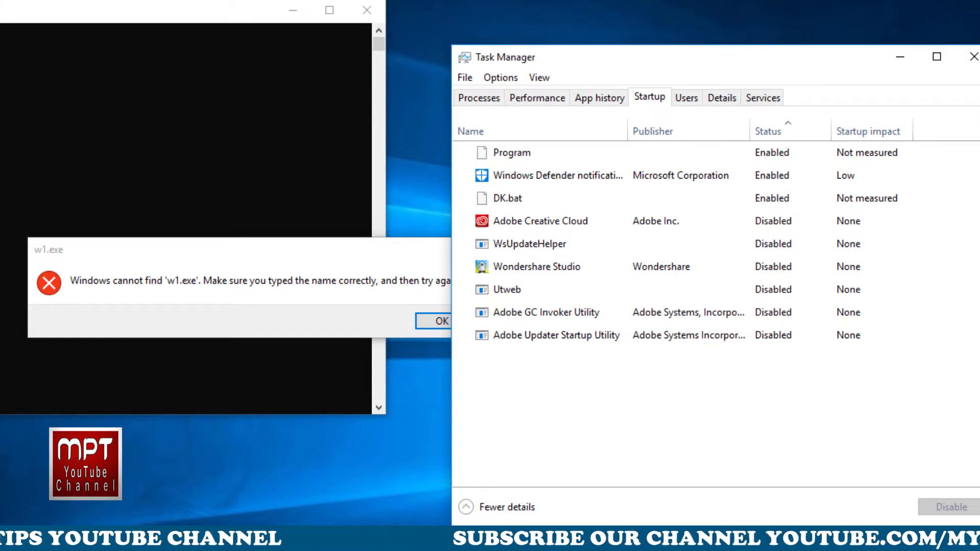
left_click(506, 198)
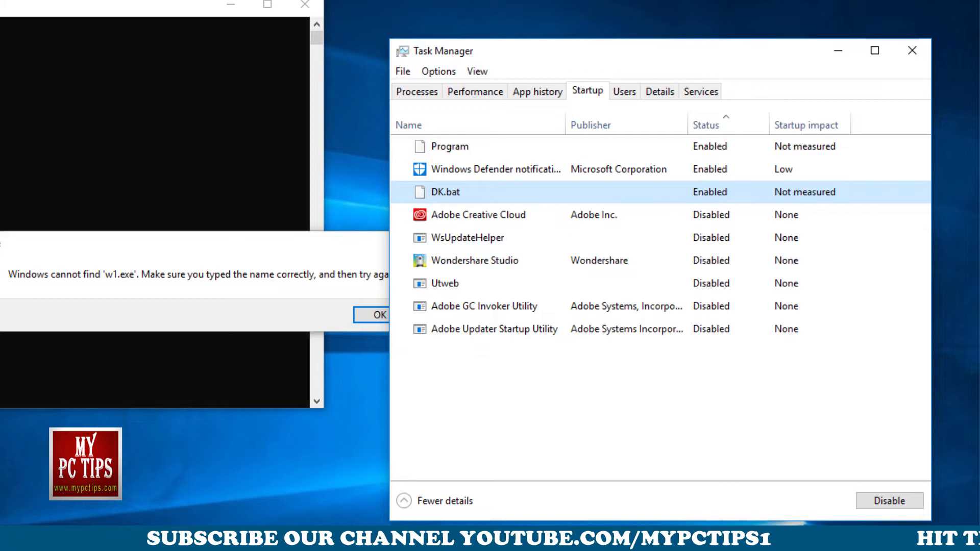
Disable the DK.bat startup entry and close Task Manager.
right_click(444, 192)
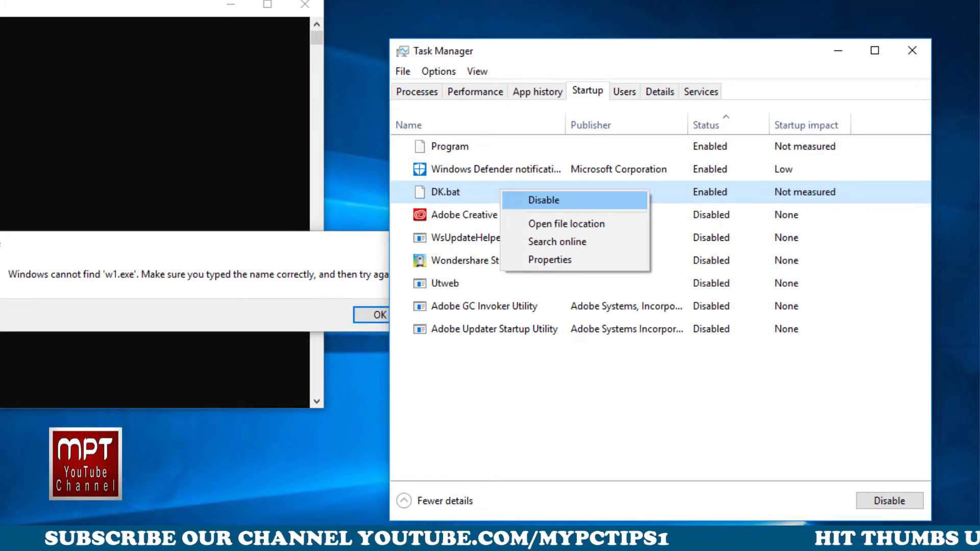
left_click(542, 200)
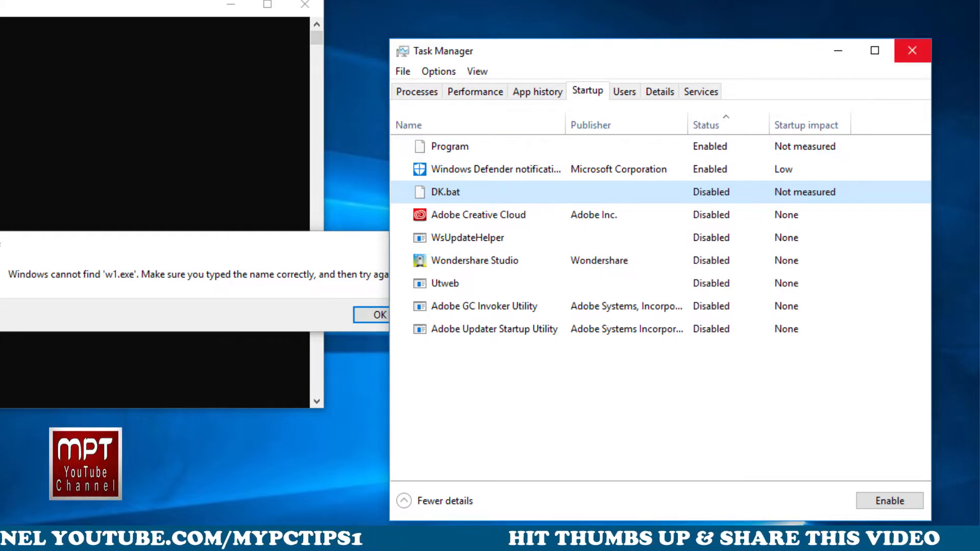
left_click(913, 51)
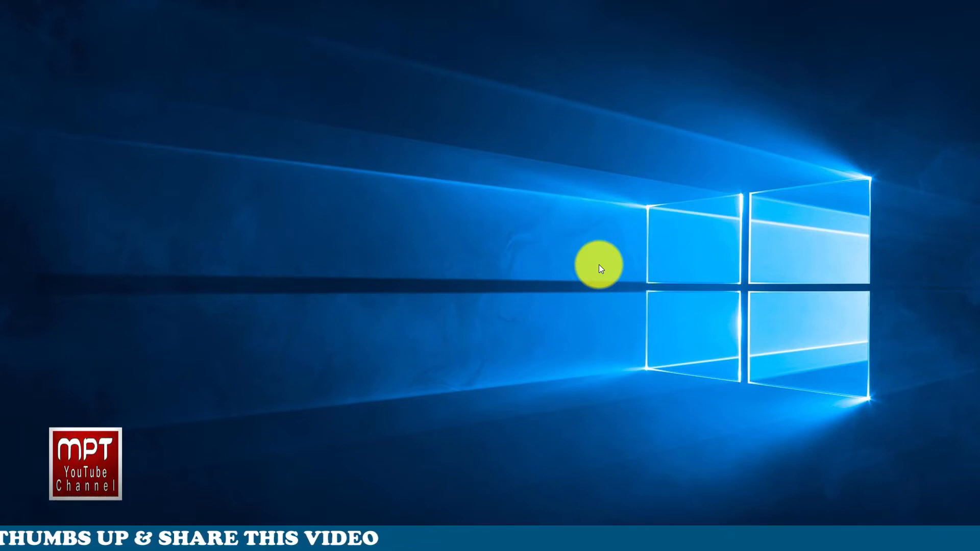
mouse_move(553, 526)
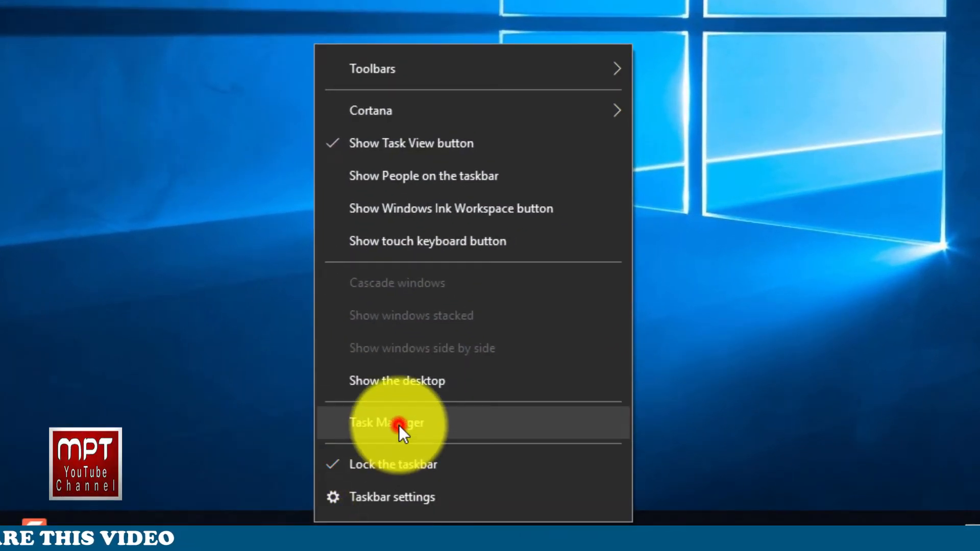
Reopen Task Manager from the taskbar context menu.
left_click(387, 423)
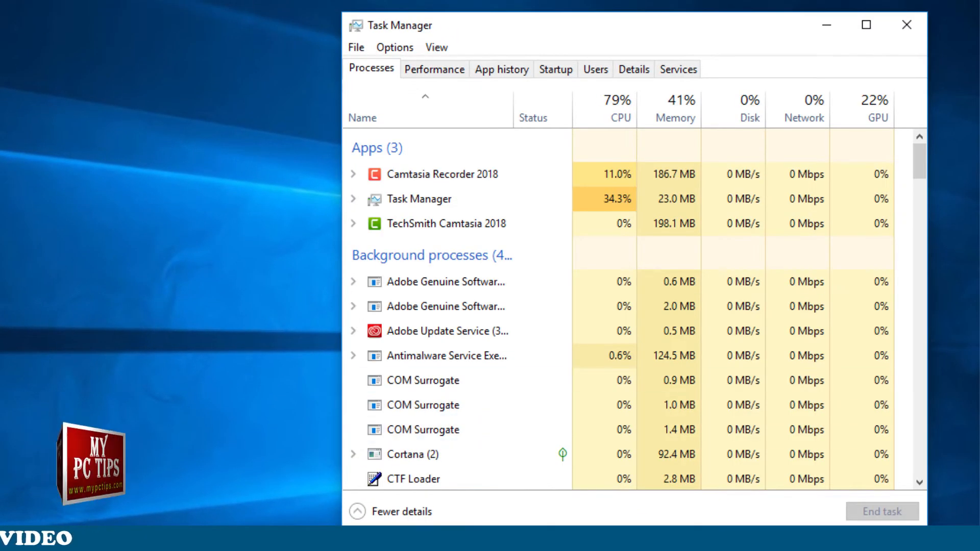
Open the file location of the DK.bat entry from the Startup list.
left_click(555, 70)
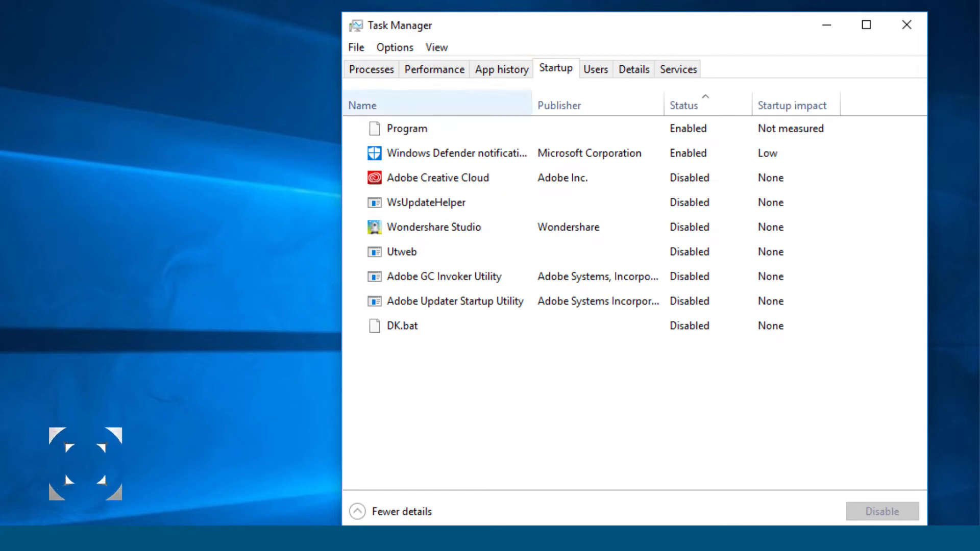
left_click(403, 325)
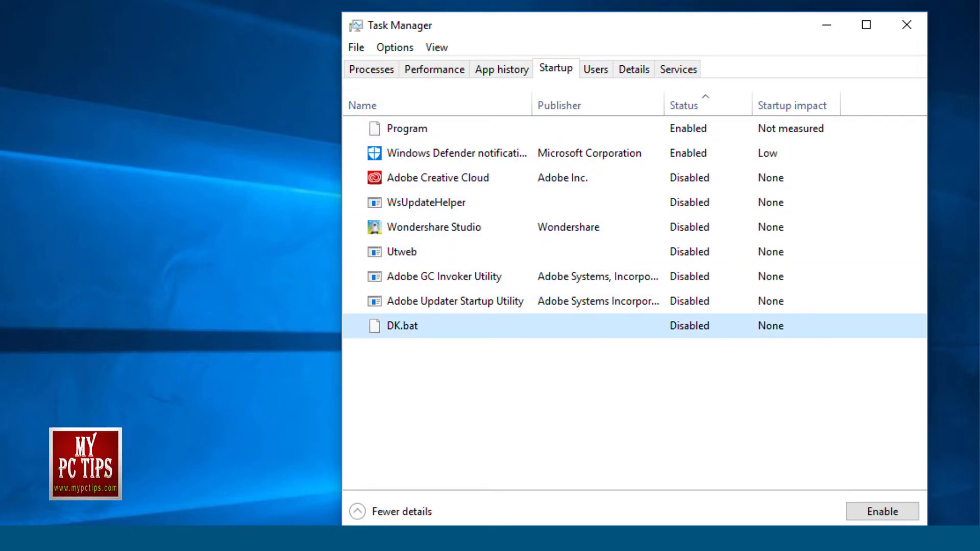
right_click(402, 325)
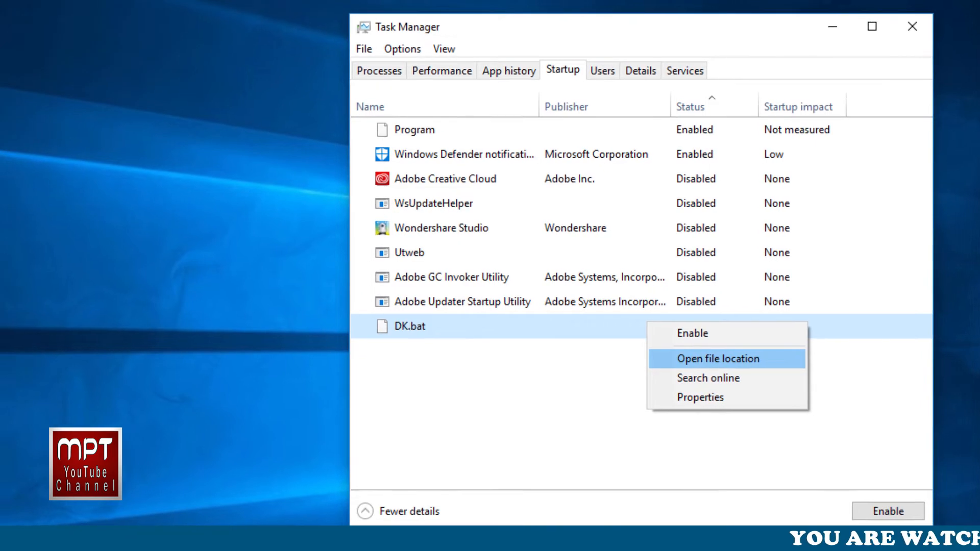
left_click(717, 358)
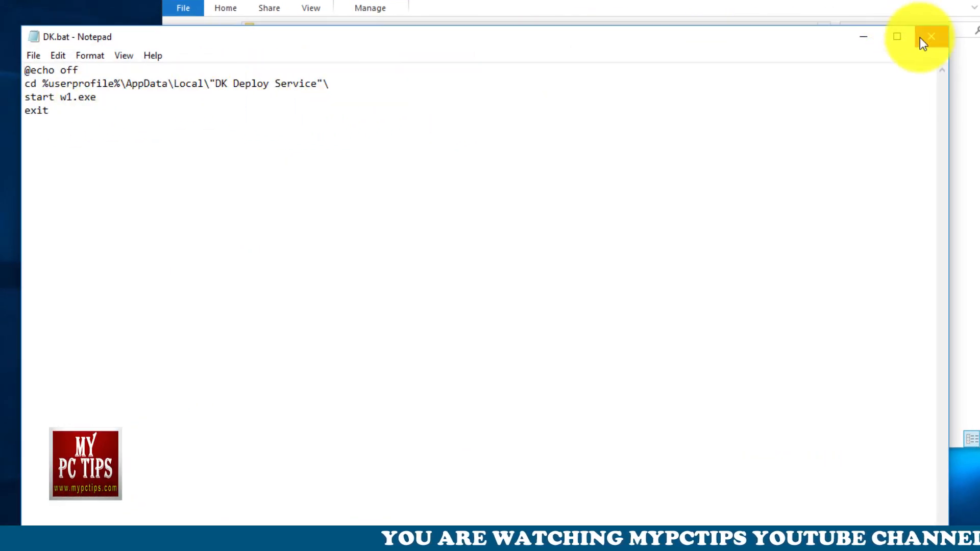
Delete DK.bat from its folder in File Explorer.
right_click(206, 130)
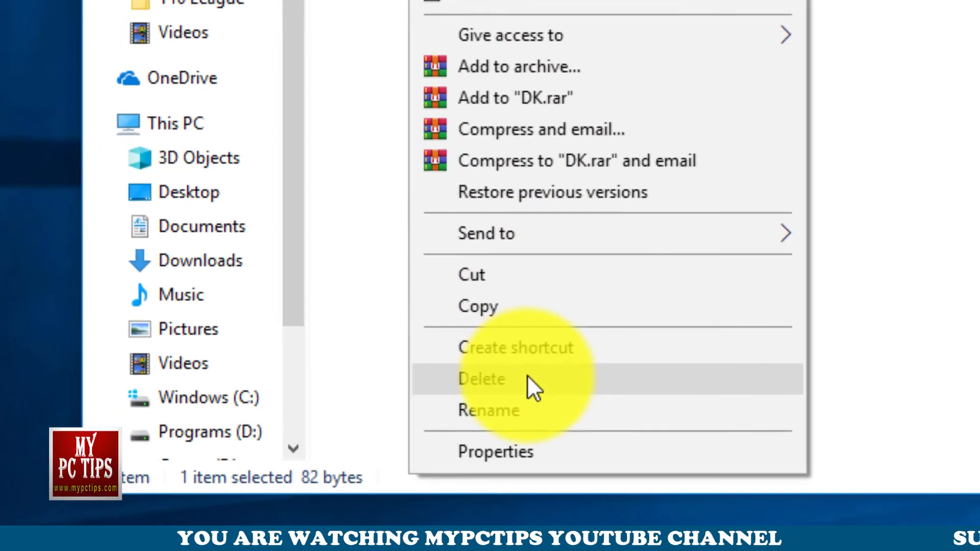
left_click(482, 379)
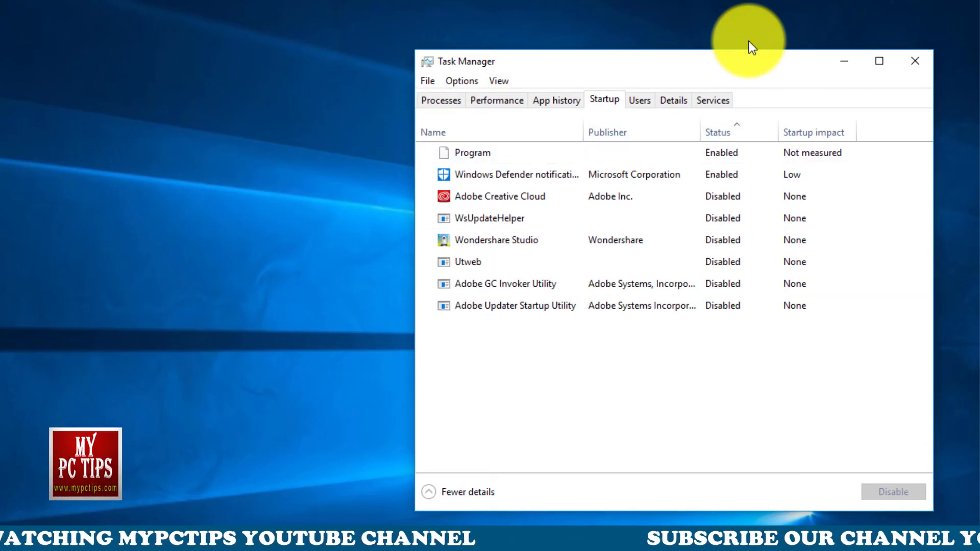
Close Task Manager now that DK.bat is gone from startup.
left_click(914, 61)
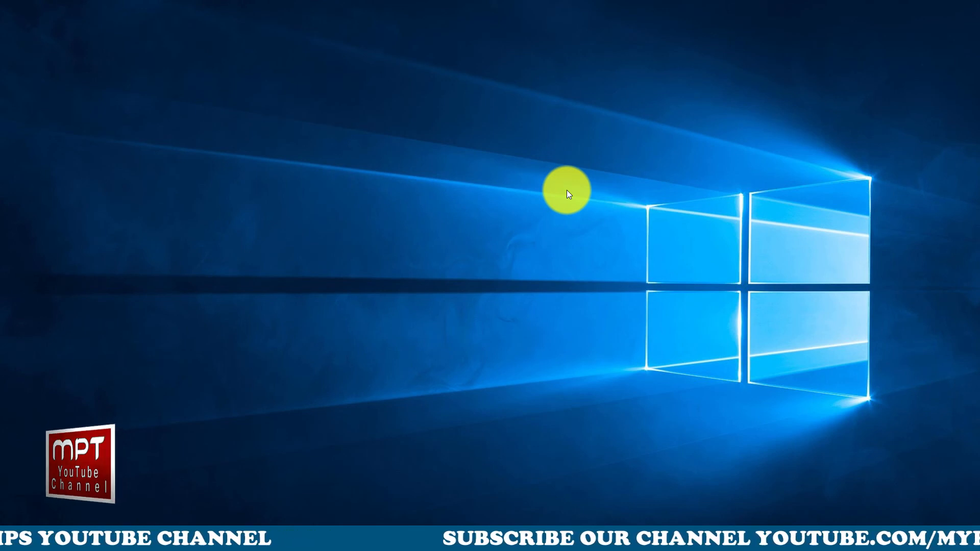